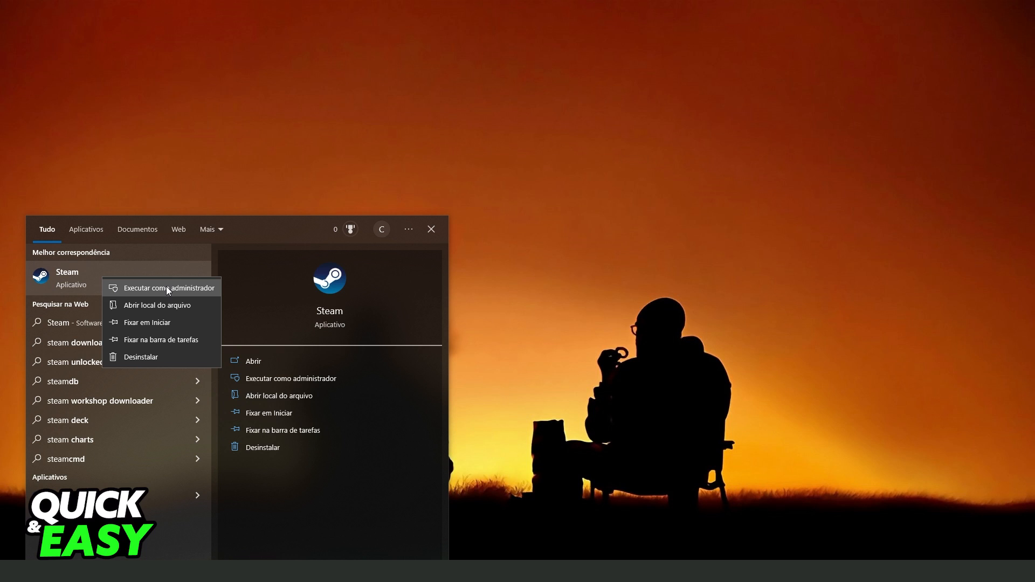
Run Steam as administrator and open its Settings from the Steam menu
{"action": "left_click", "coordinate": [169, 288]}
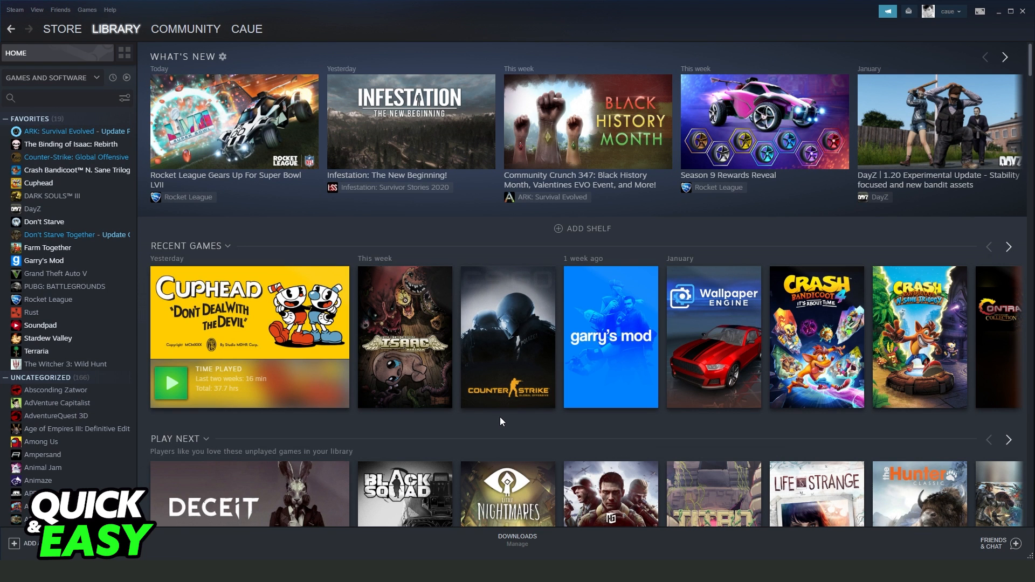
{"action": "left_click", "coordinate": [14, 10]}
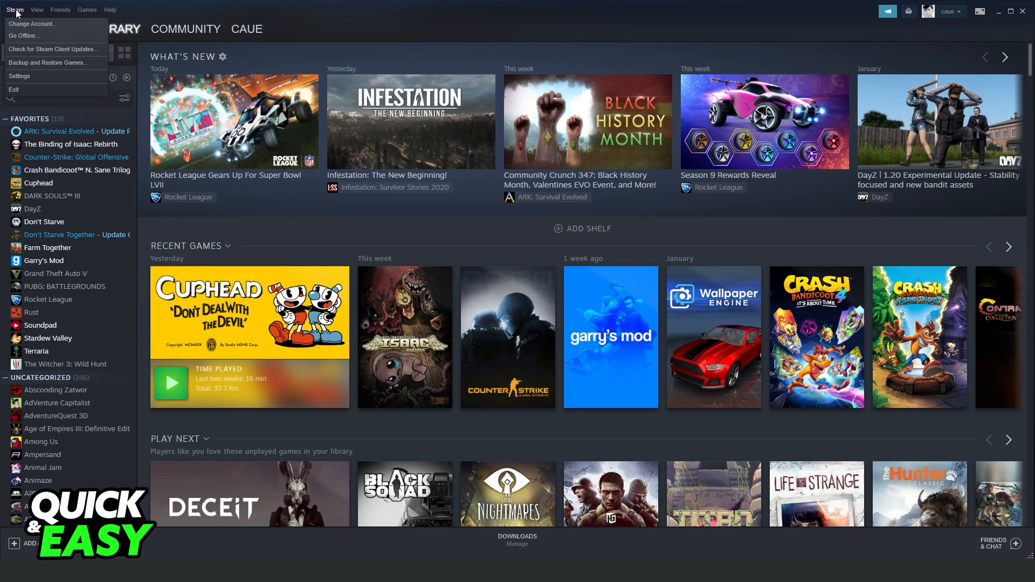
{"action": "left_click", "coordinate": [20, 76]}
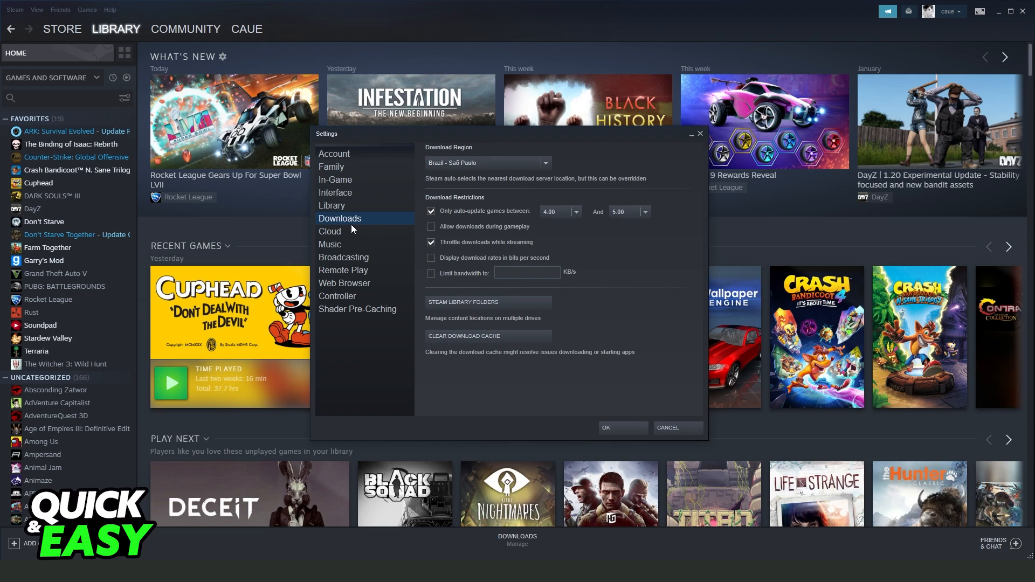
On the Downloads page, enable 'Allow downloads during gameplay' and keep 'Only auto-update games between' on
{"action": "left_click", "coordinate": [545, 163]}
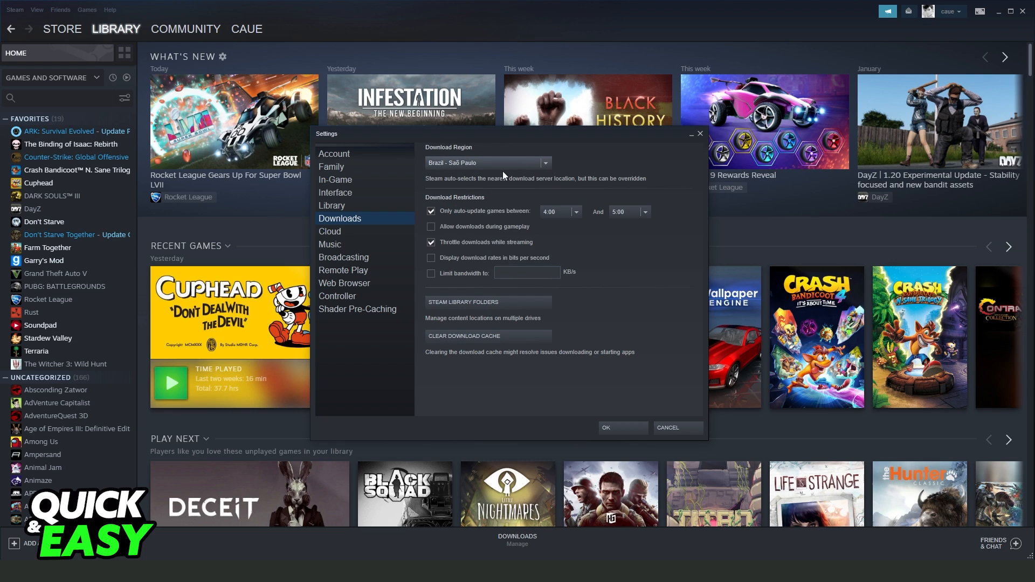
{"action": "left_click", "coordinate": [432, 226]}
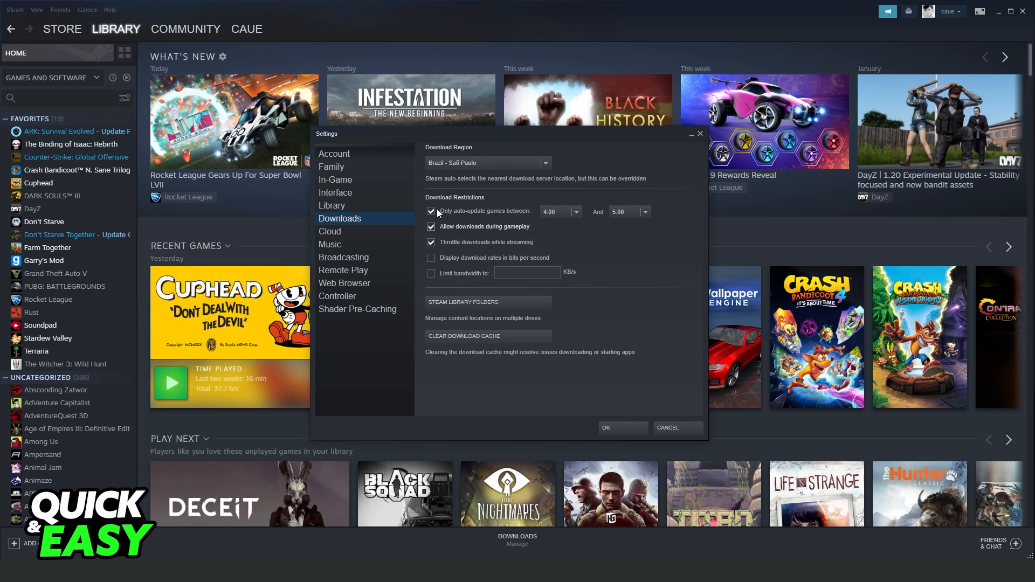
{"action": "left_click", "coordinate": [431, 212]}
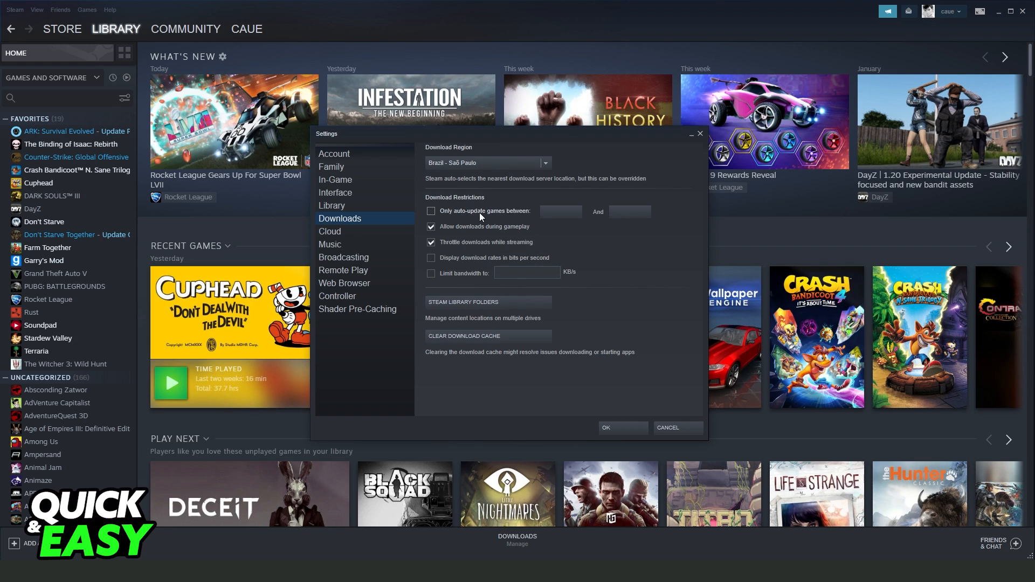
{"action": "left_click", "coordinate": [430, 210]}
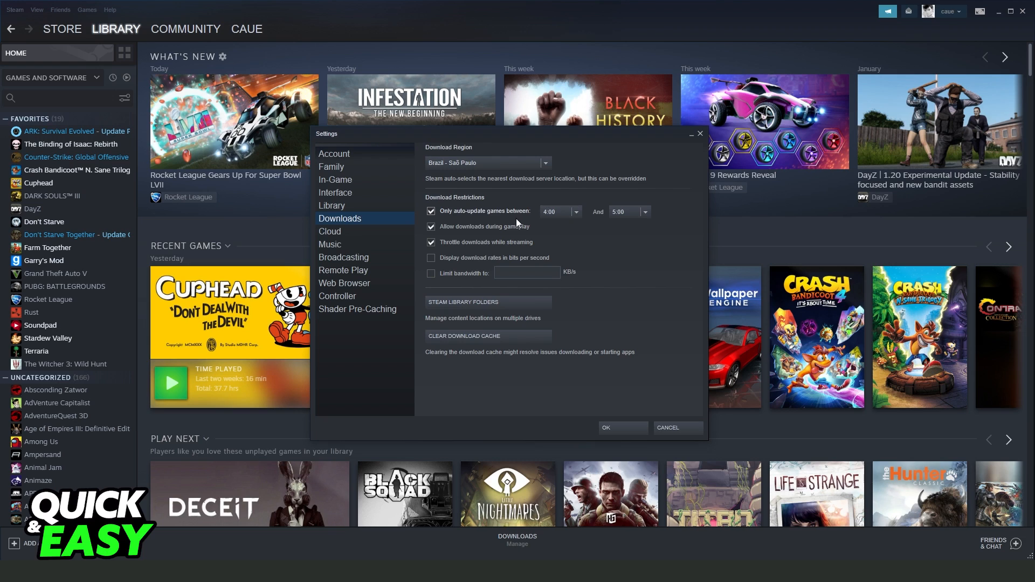
{"action": "left_click", "coordinate": [431, 211]}
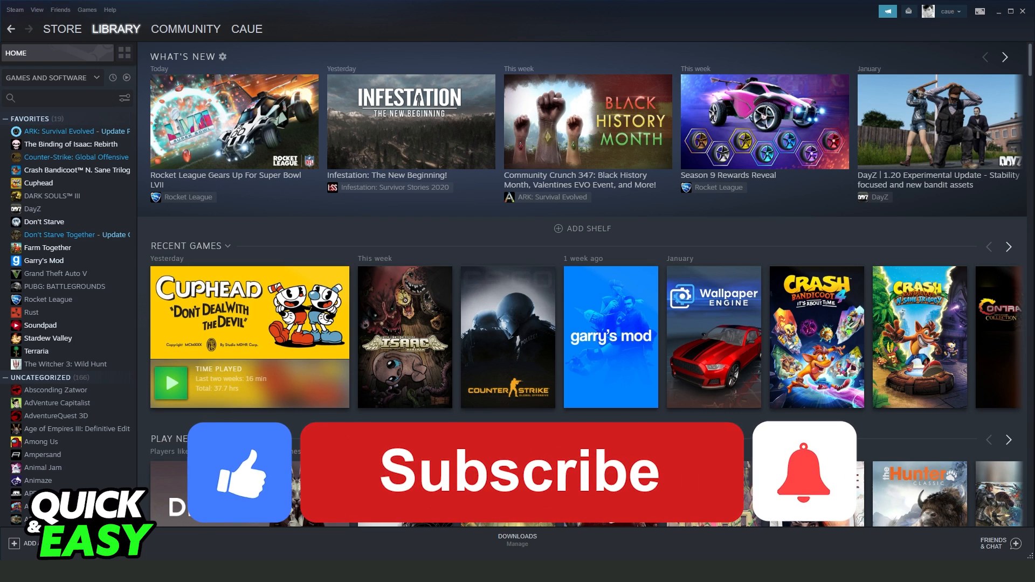
Confirm the settings with OK and return to the Library
{"action": "left_click", "coordinate": [519, 471]}
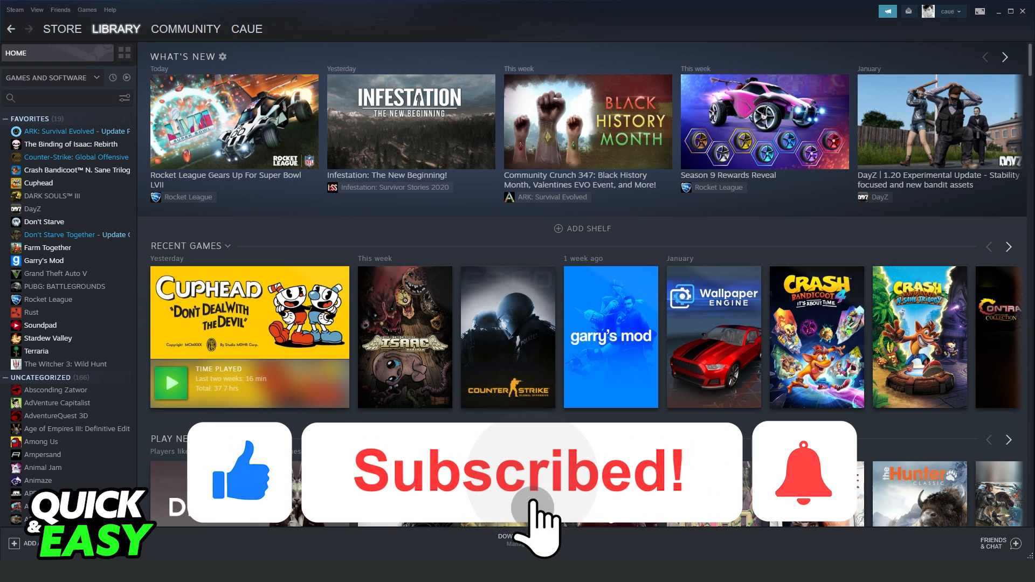